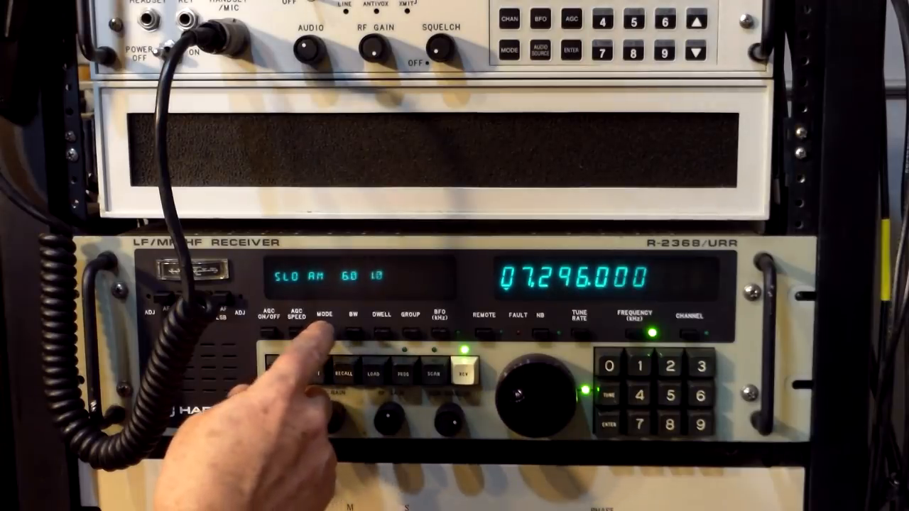
{"action": "left_click", "coordinate": [324, 334]}
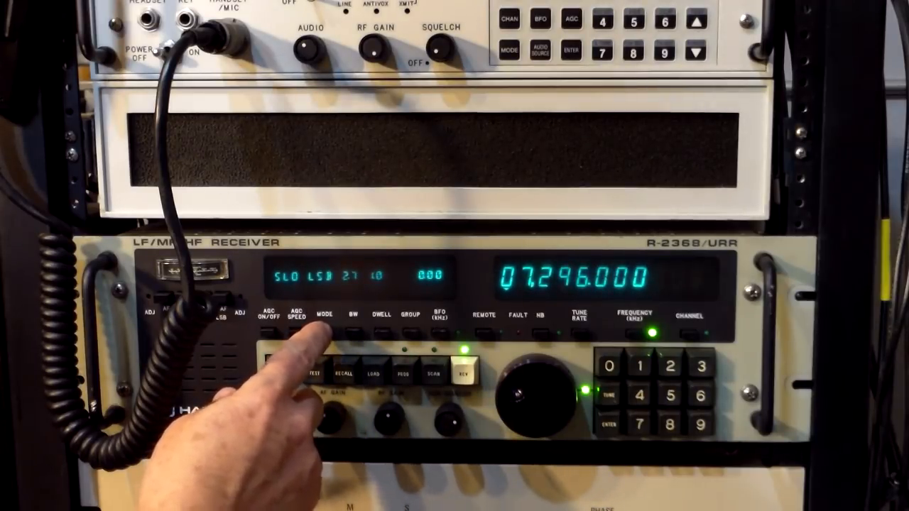
{"action": "left_click", "coordinate": [323, 334]}
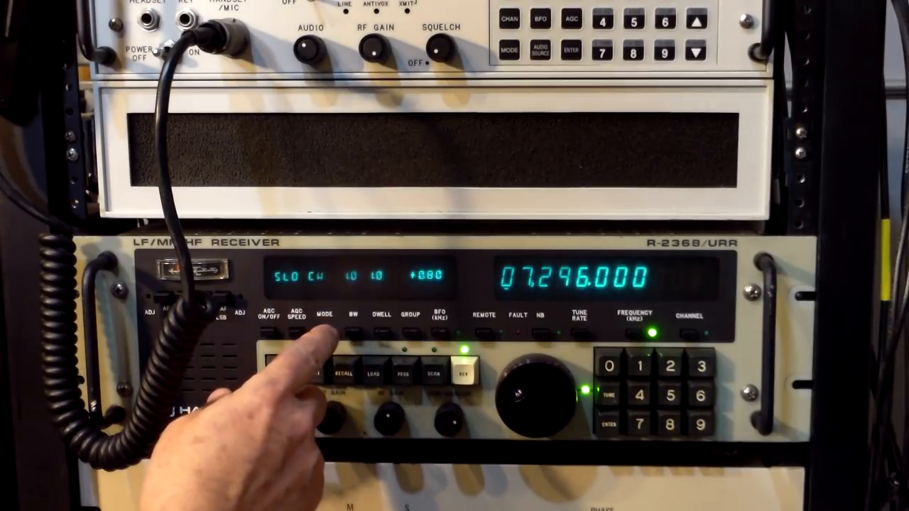